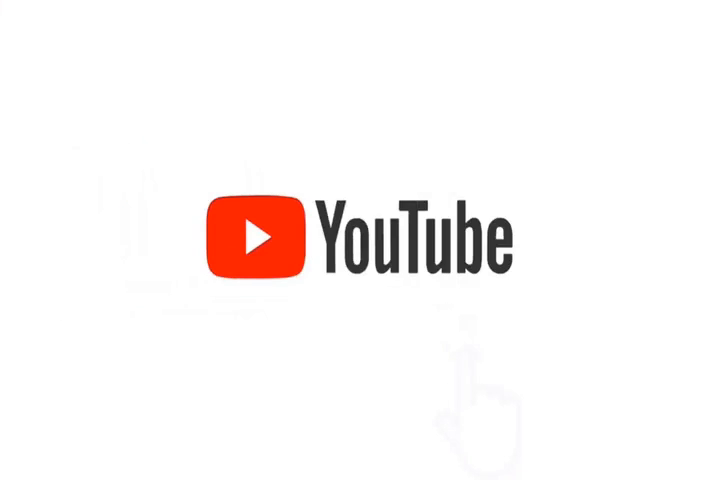
pyautogui.click(484, 268)
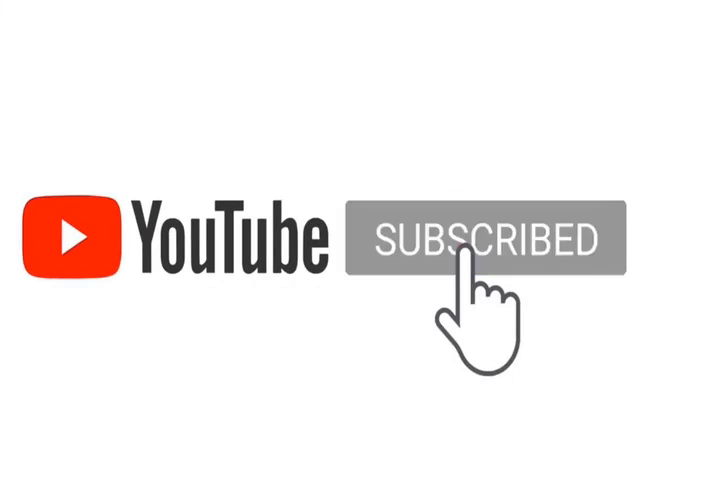
pyautogui.click(481, 244)
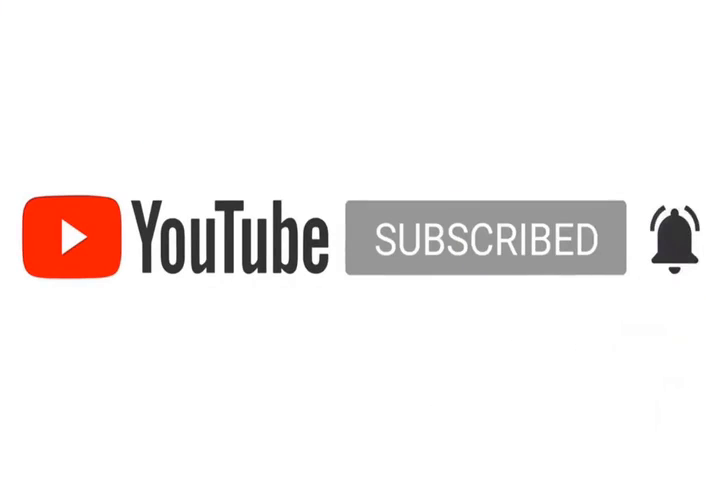